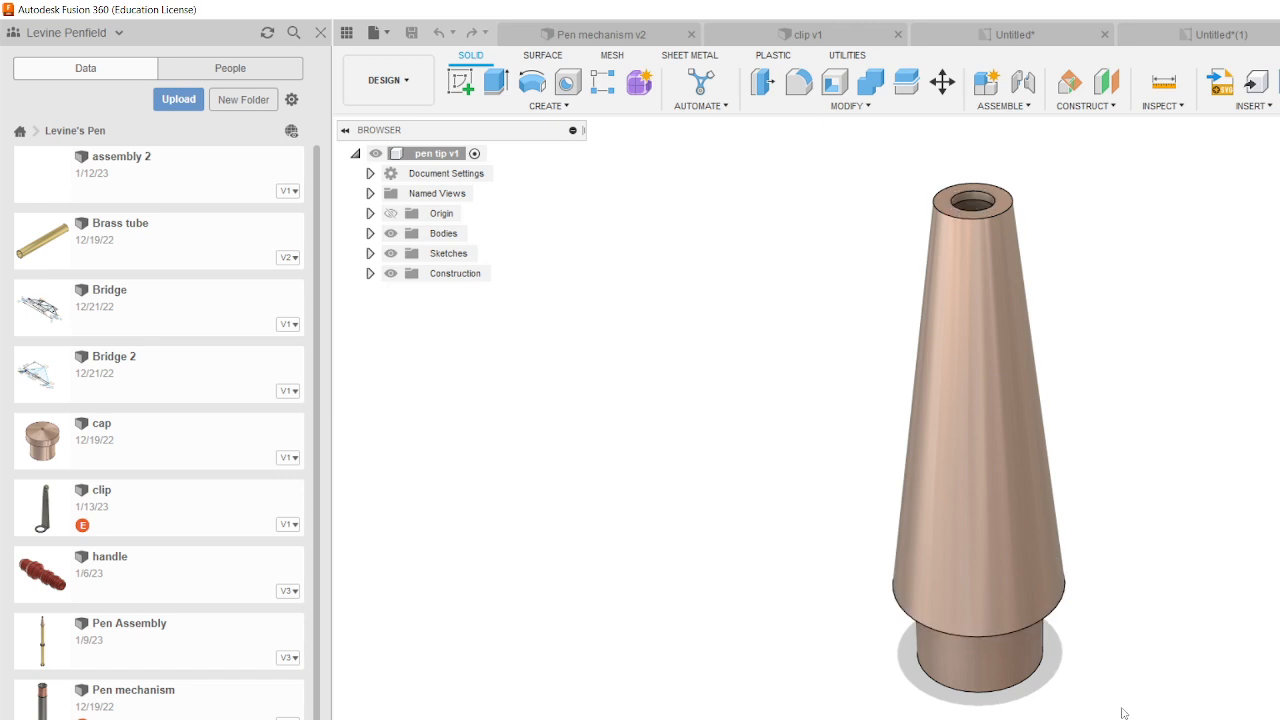
Step: Open the DESIGN workspace dropdown to reveal the Drawing workspace option
{"action": "left_click", "coordinate": [388, 80]}
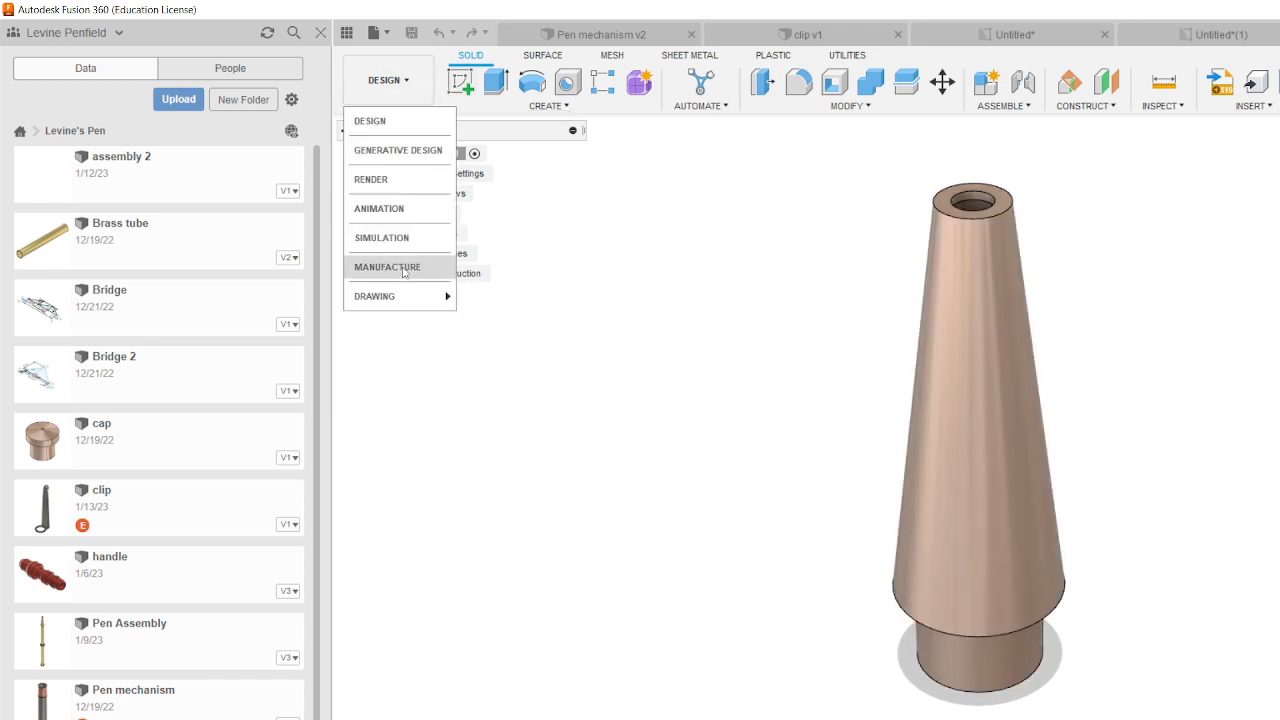
{"action": "mouse_move", "coordinate": [374, 296]}
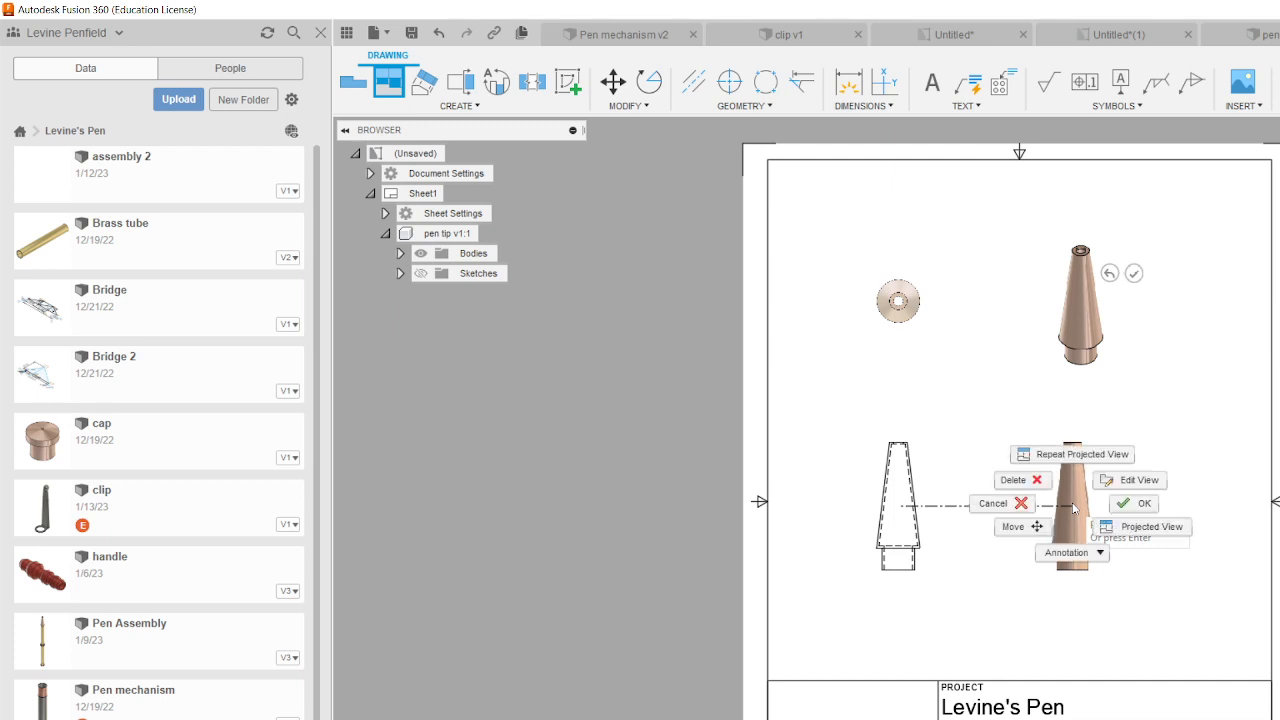
Step: Cancel the extra projected view, leaving base front, top and isometric views
{"action": "left_click", "coordinate": [1131, 503]}
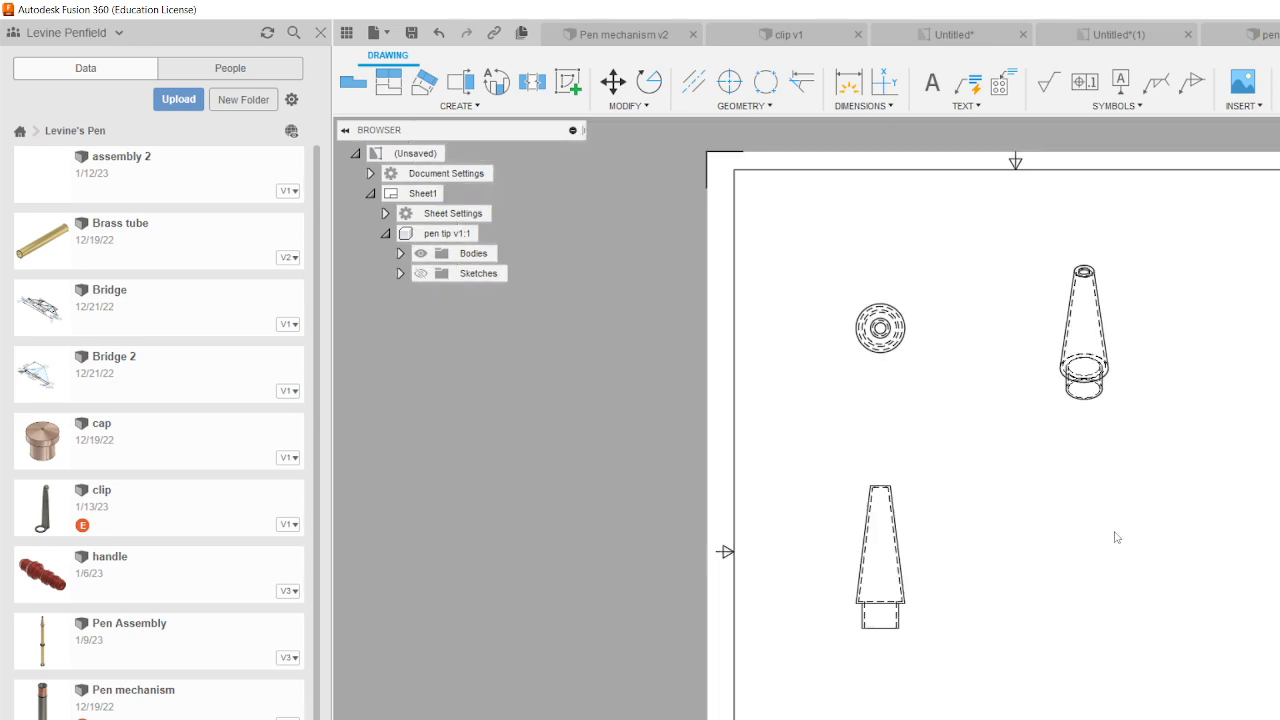
{"action": "left_click", "coordinate": [1084, 333]}
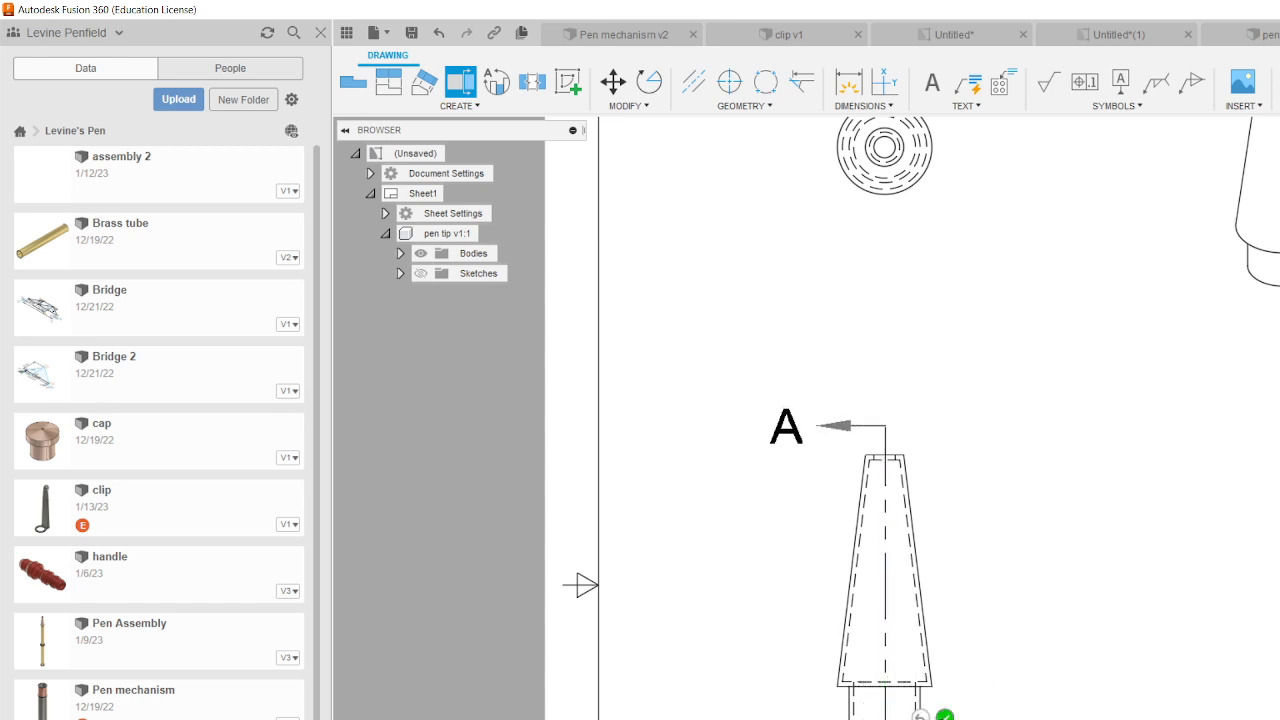
{"action": "mouse_move", "coordinate": [1127, 645]}
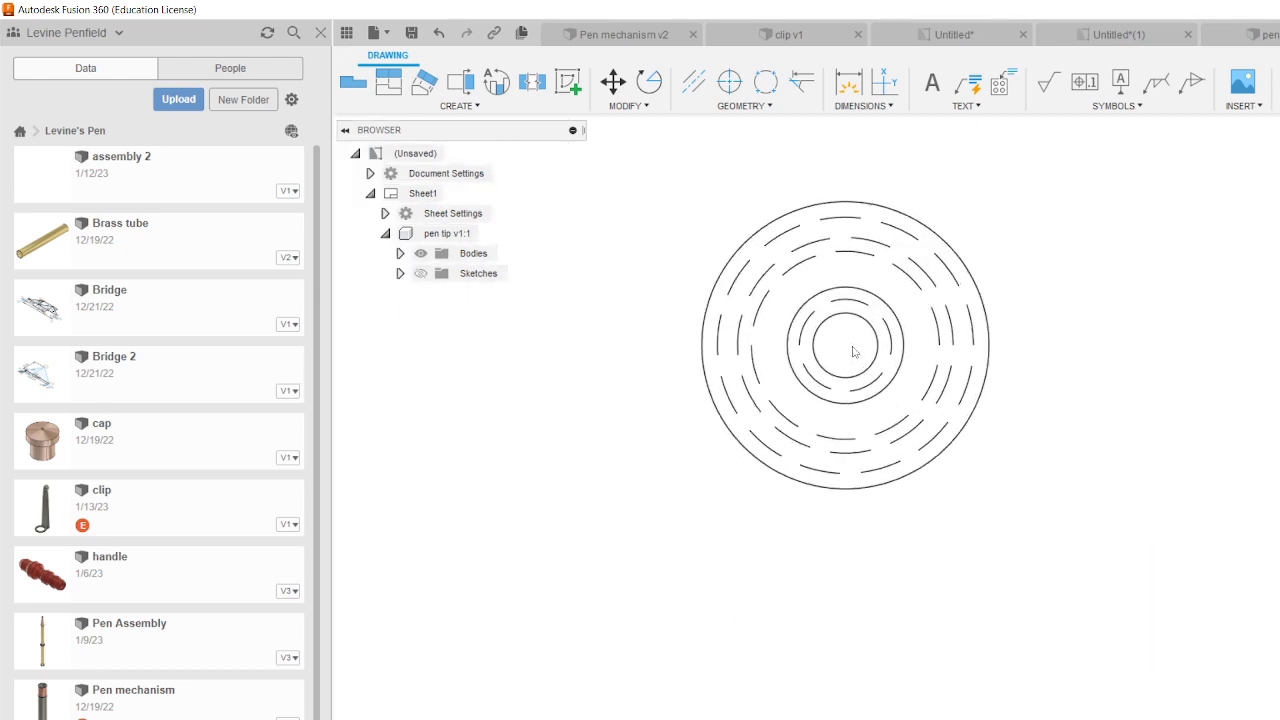
Step: Select the inner circle of the pen tip's top view for its diameter dimension
{"action": "left_click", "coordinate": [847, 80]}
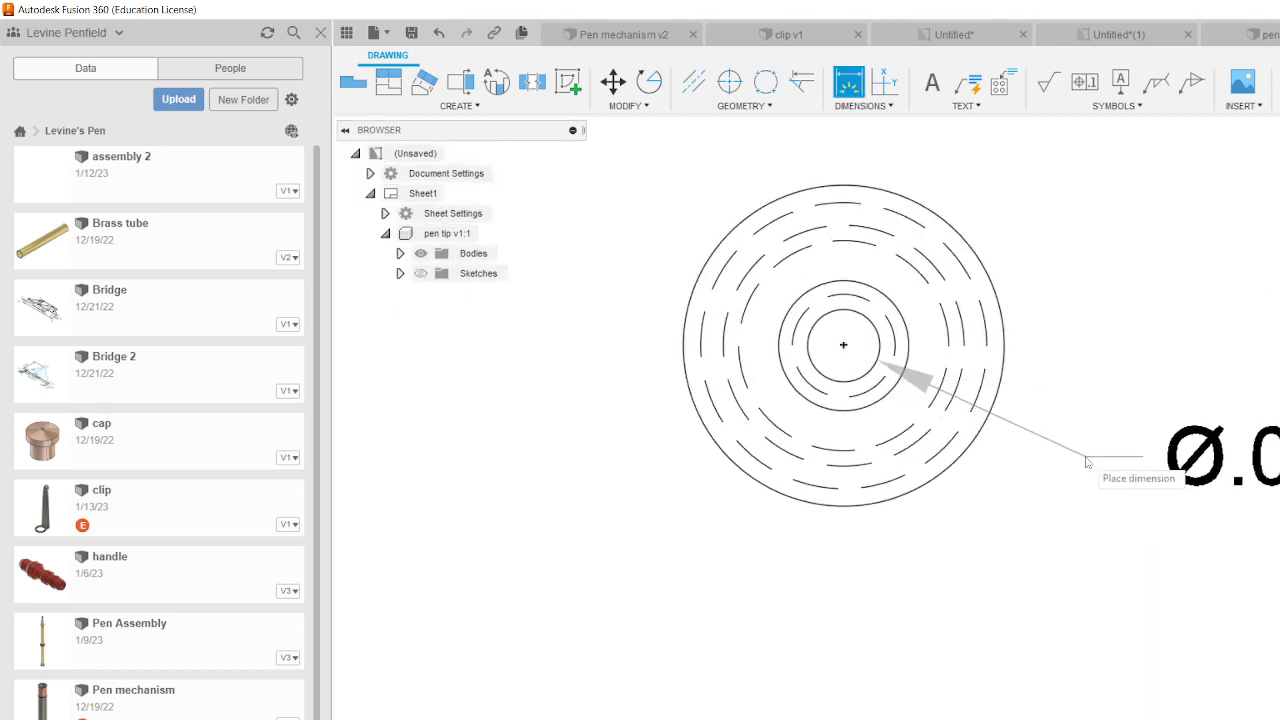